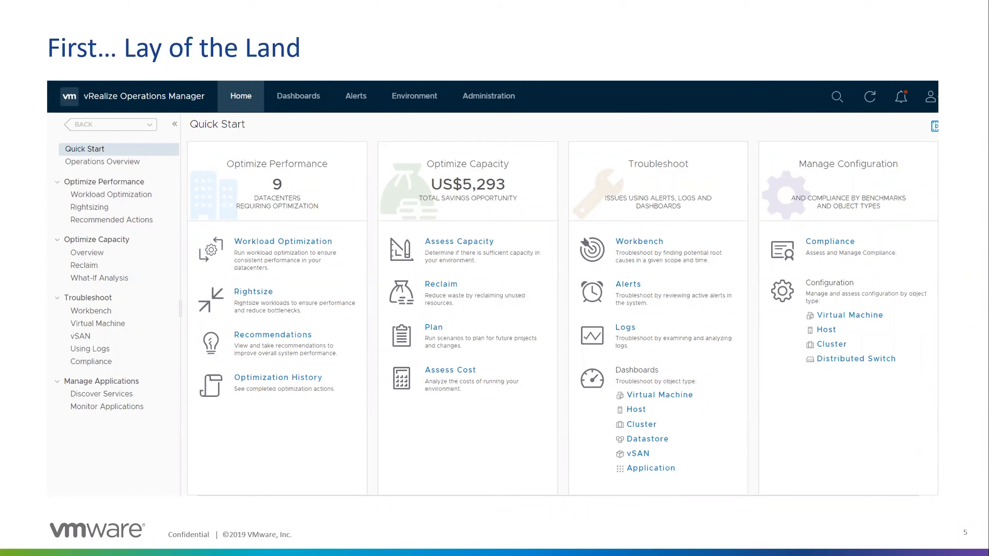
Advance the slideshow to slide 7, the Critical Troubleshooting customer quote about alerts.
key("right")
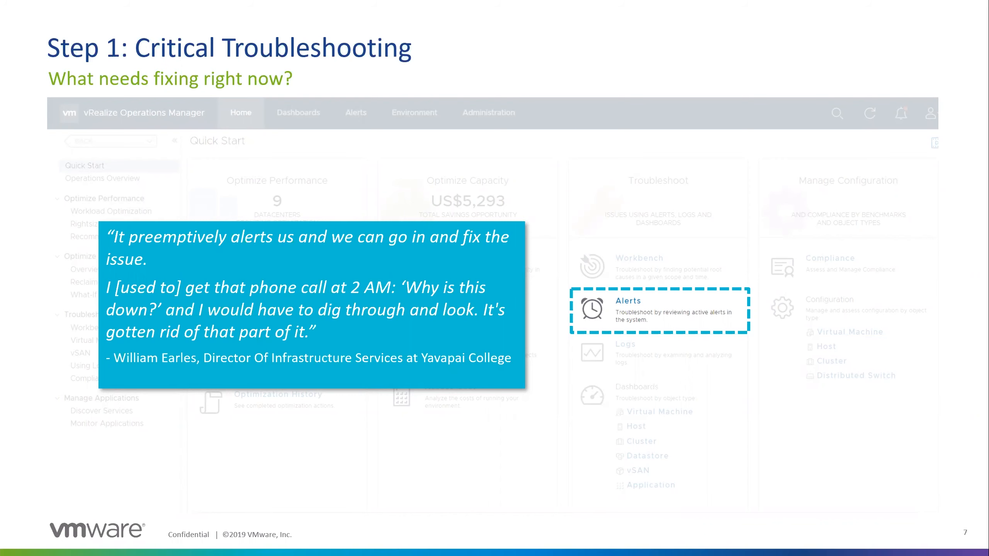
Advance to slide 8, Triggered Alerts grouped by time with the sort-by-criticality note.
left_click(627, 300)
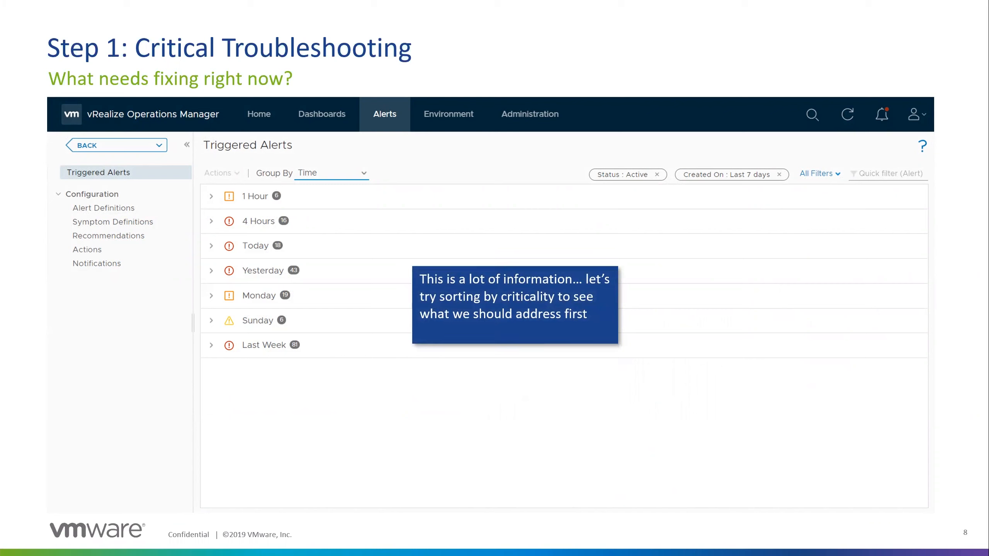
Play the Group By dropdown animation and reach slide 9's criticality-grouped alerts.
left_click(332, 172)
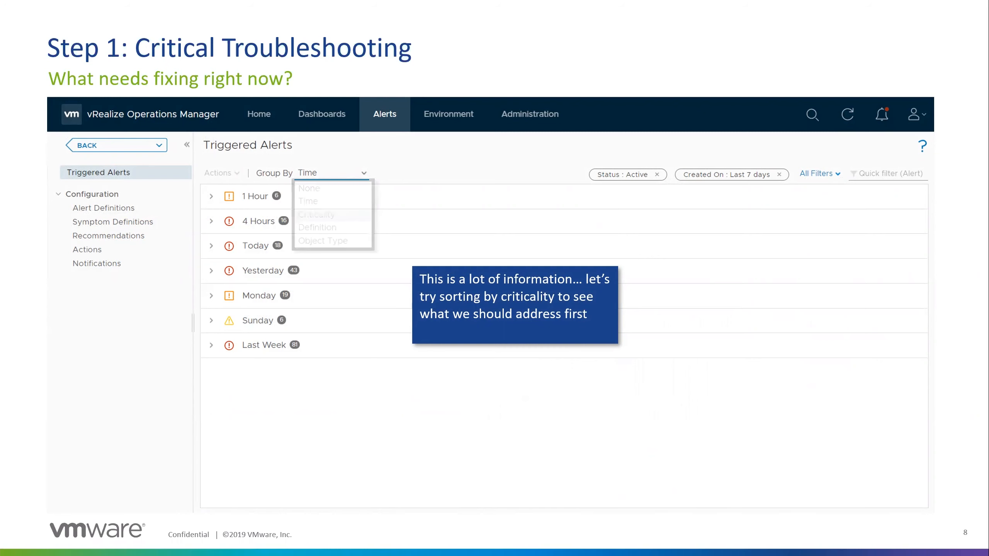
mouse_move(316, 214)
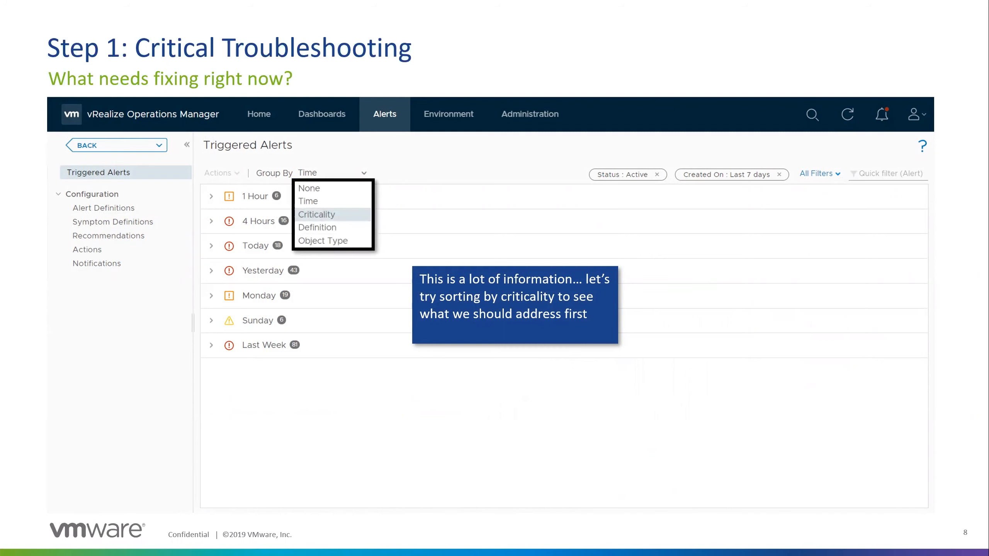
left_click(317, 214)
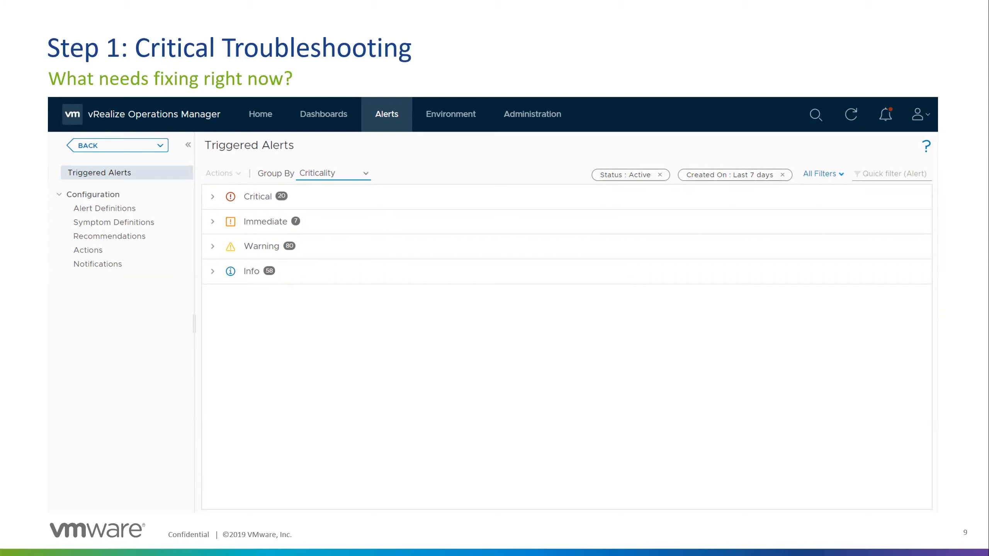
Advance to slide 10, listing 20 critical alerts with the VM CPU usage note.
left_click(212, 197)
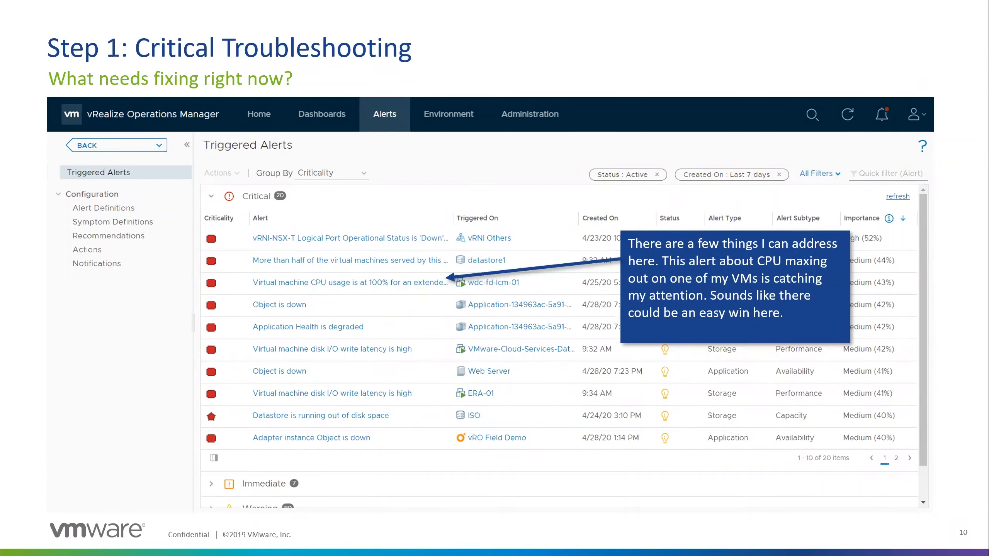
Show slide 11's VM CPU alert details and reveal the add-CPU-capacity recommendation callout.
left_click(350, 282)
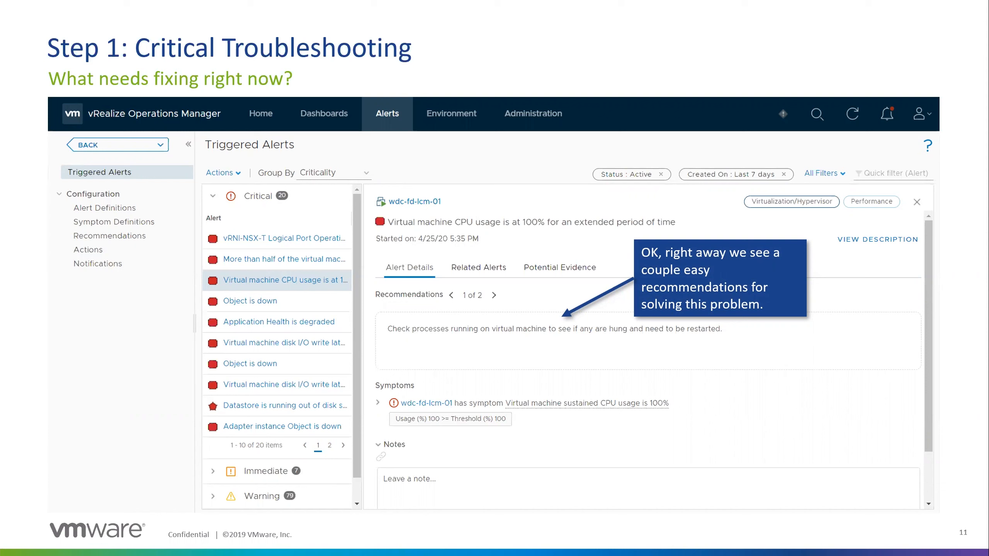
left_click(491, 296)
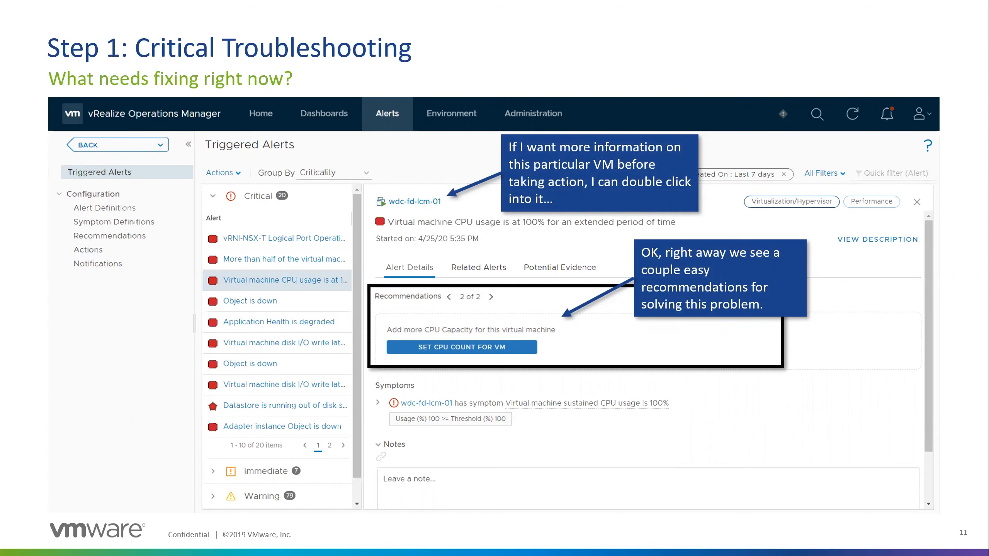
Advance to slide 12, the wdc-fd-lcm-01 summary with 2 critical alerts and 0% capacity.
double_click(414, 202)
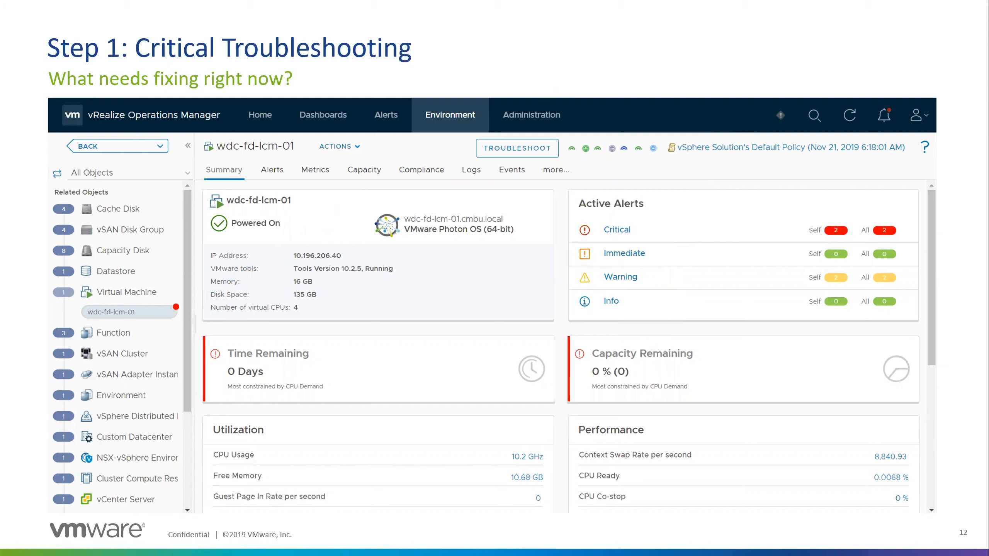
left_click(338, 146)
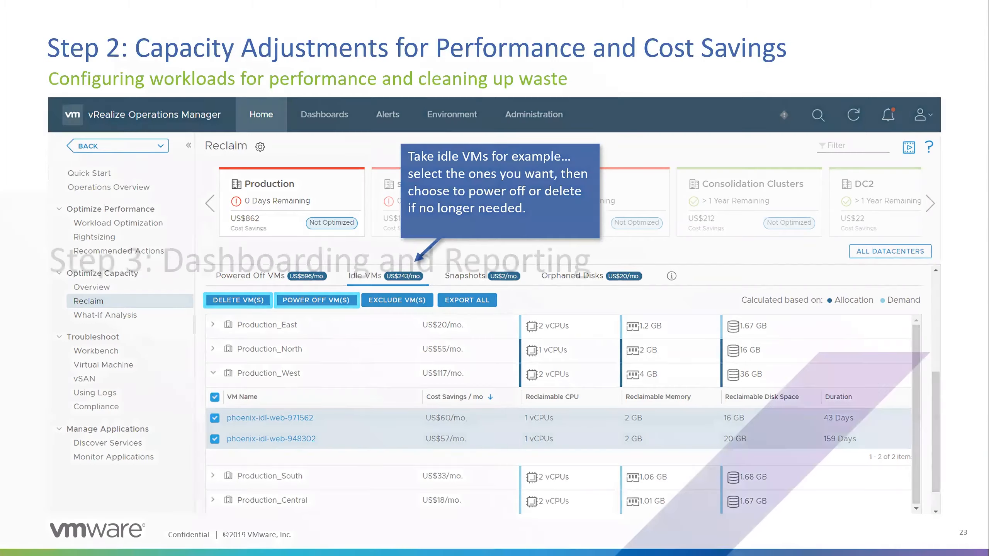
Advance to slide 26, Step 3: Dashboarding and Reporting, showing Explore Our Dashboards.
key("Right")
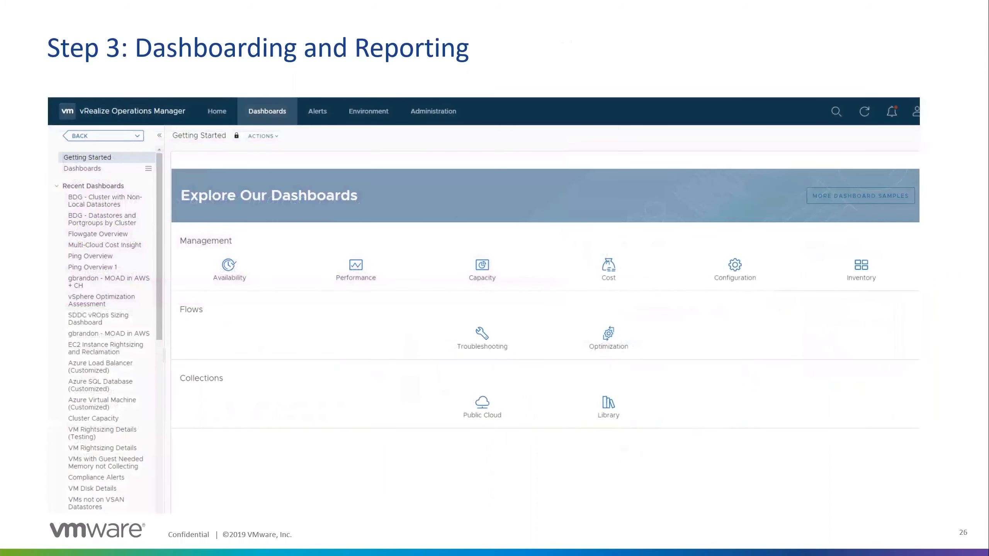